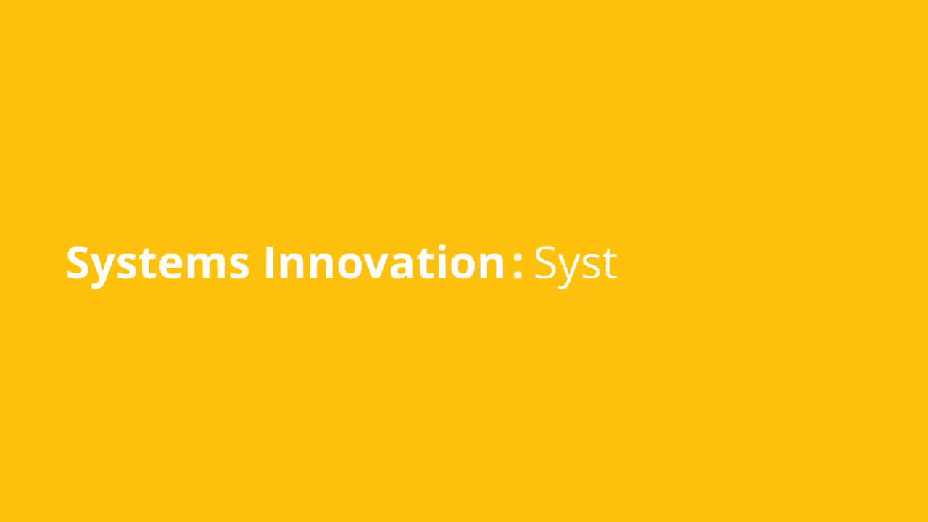
pyautogui.write('Systems Change')
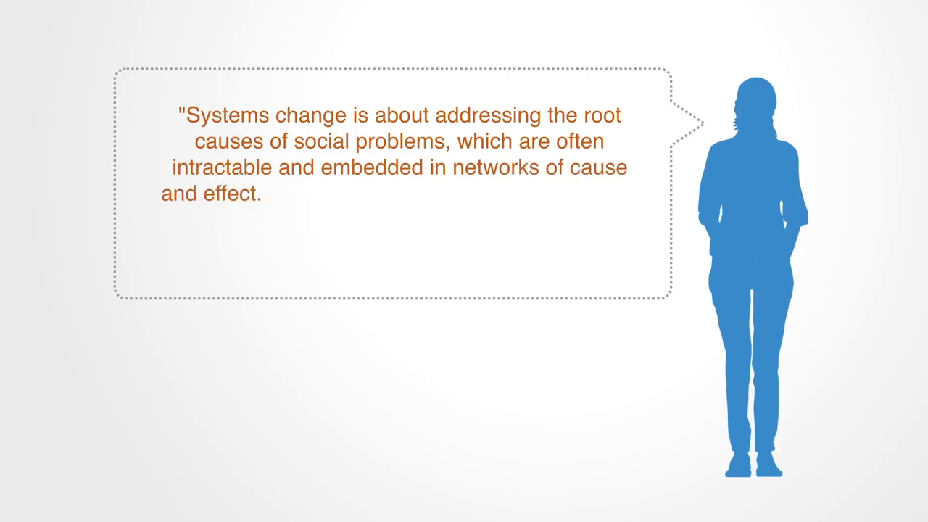
pyautogui.write('It is an intentional process designed to')
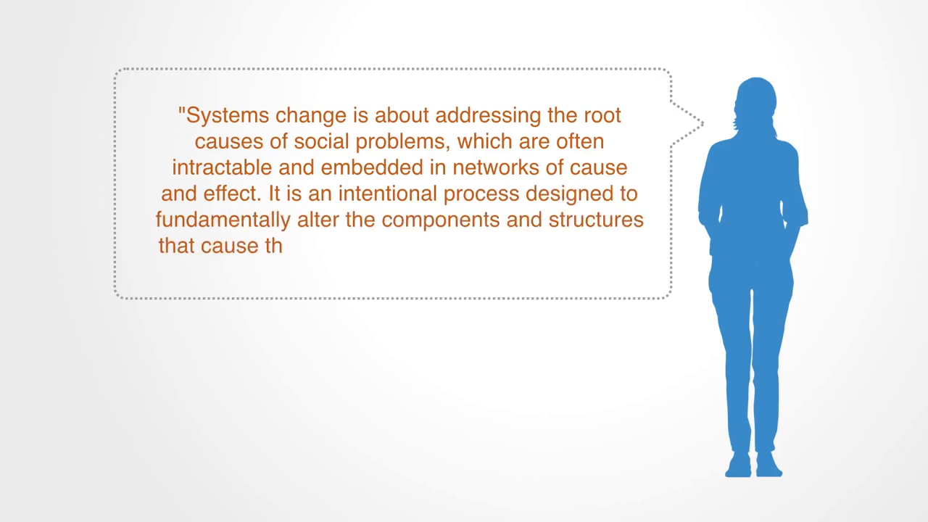
pyautogui.write('e system to behave in a certain way."')
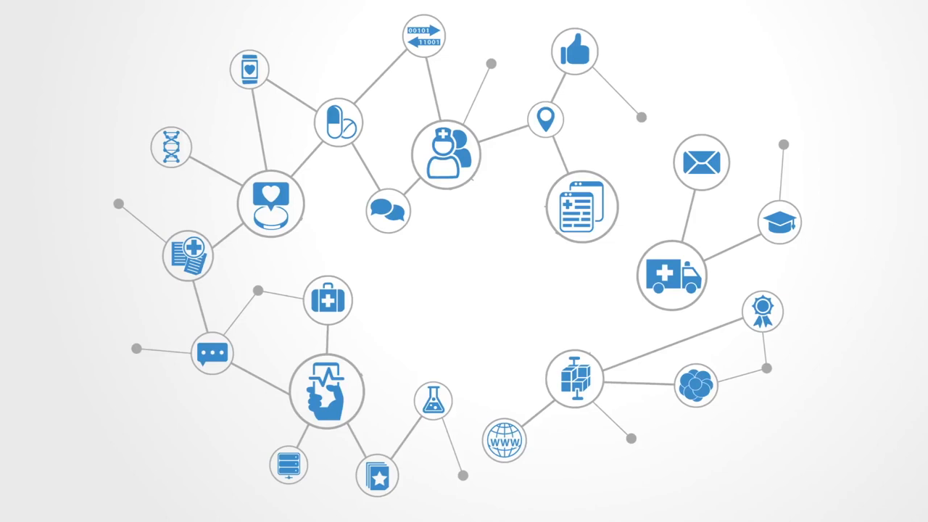
pyautogui.write('Cultu')
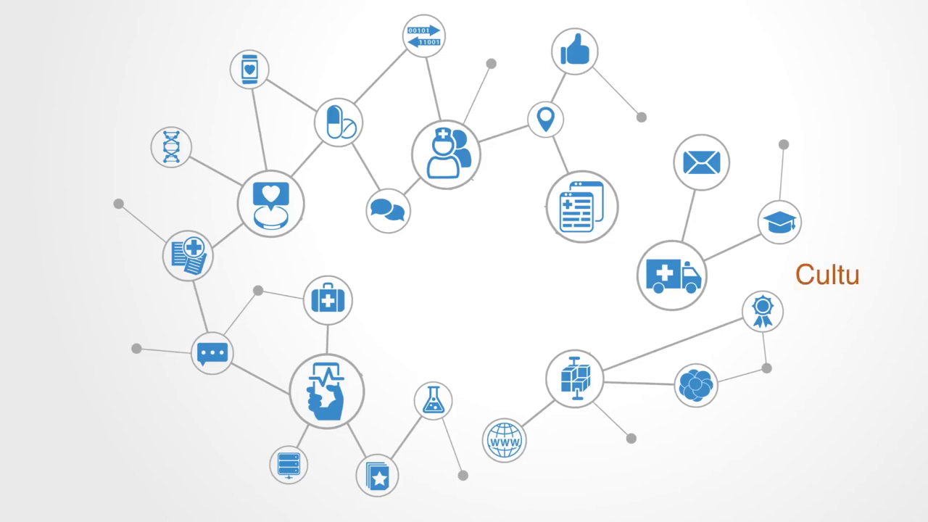
pyautogui.write('re')
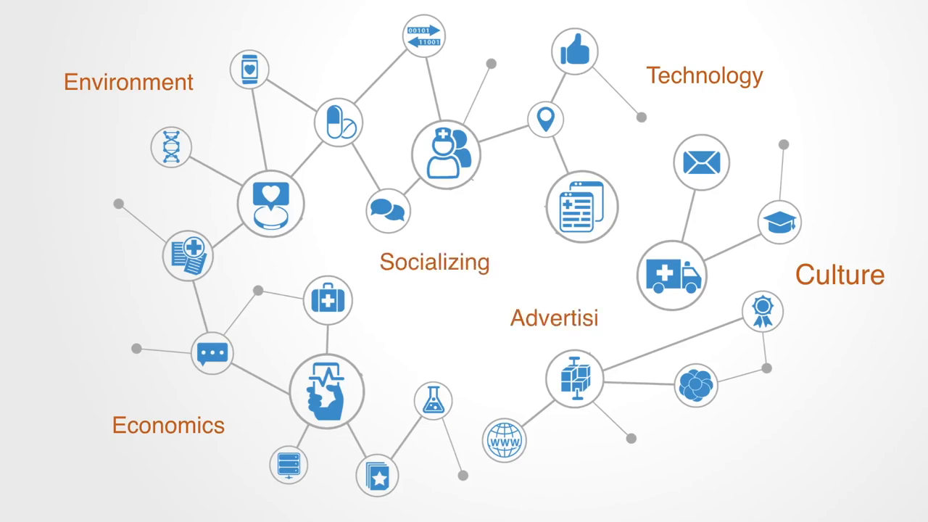
pyautogui.write('ng')
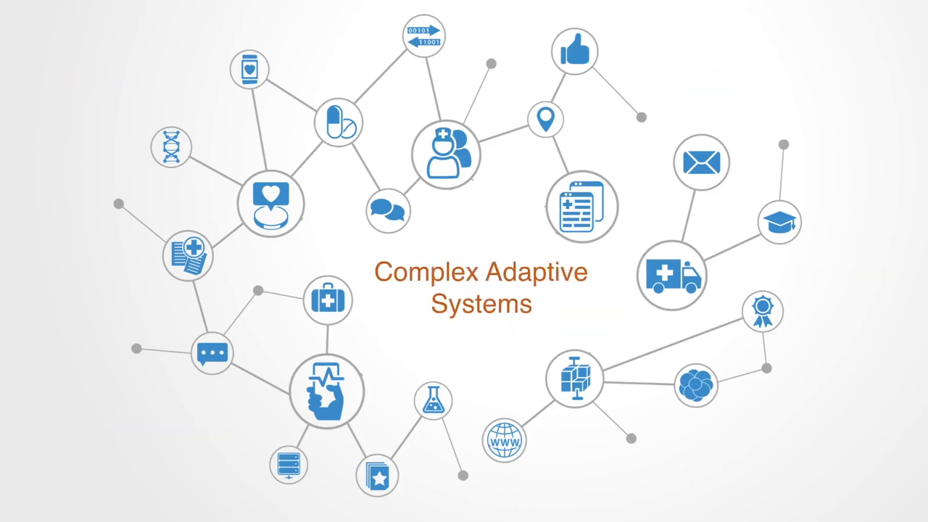
pyautogui.scroll(-3)
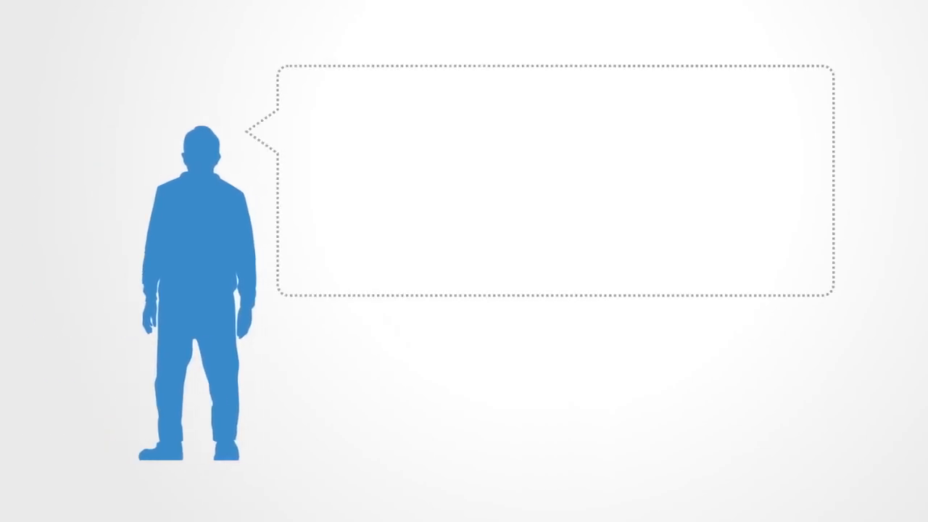
pyautogui.write('"The critical point for co')
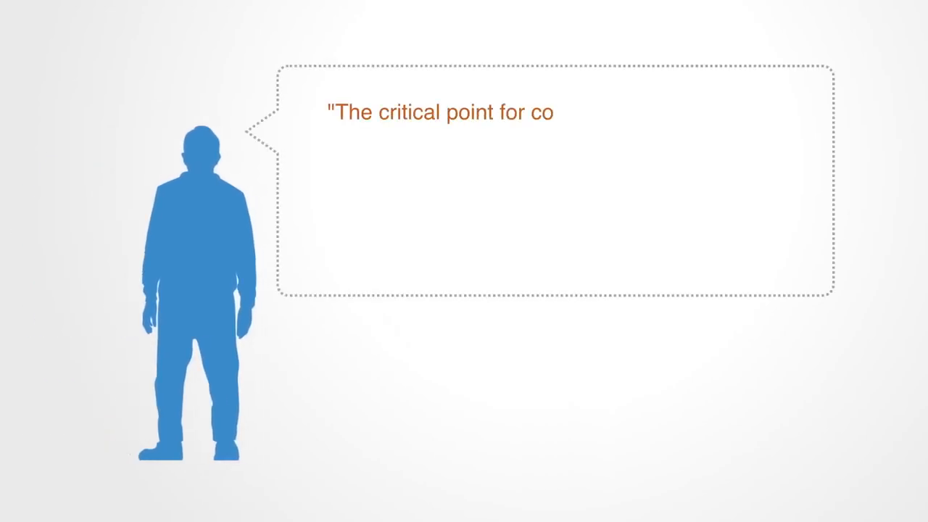
pyautogui.write('ntemporary management, it is the followin')
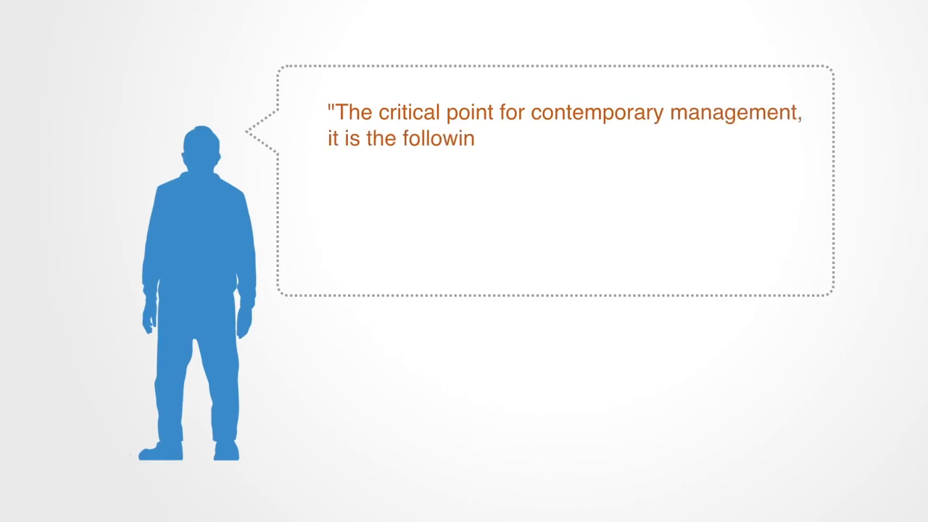